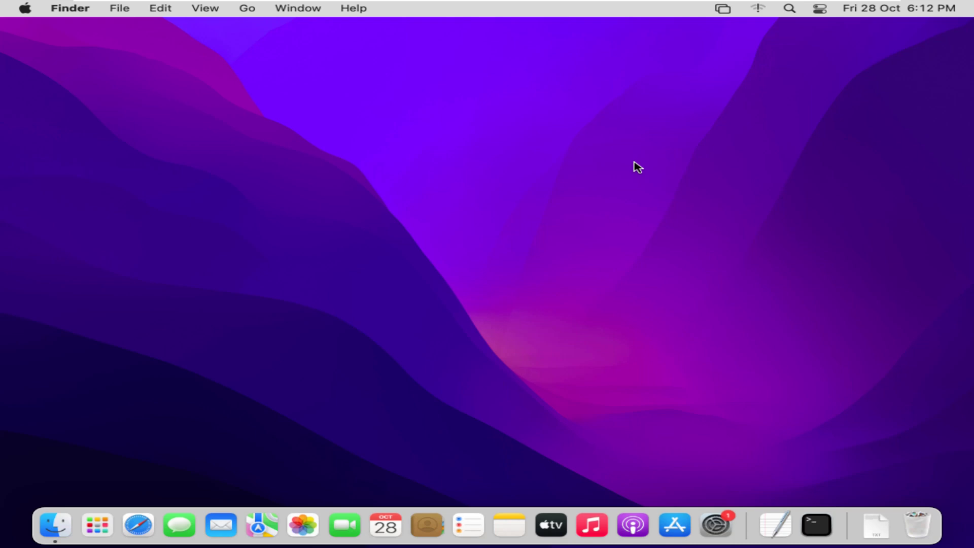
mouse_move(692, 393)
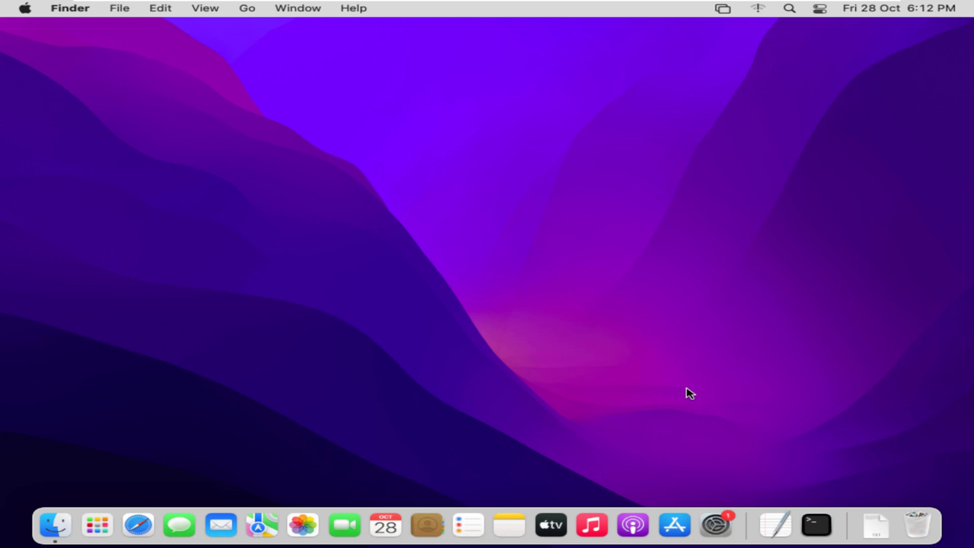
mouse_move(674, 525)
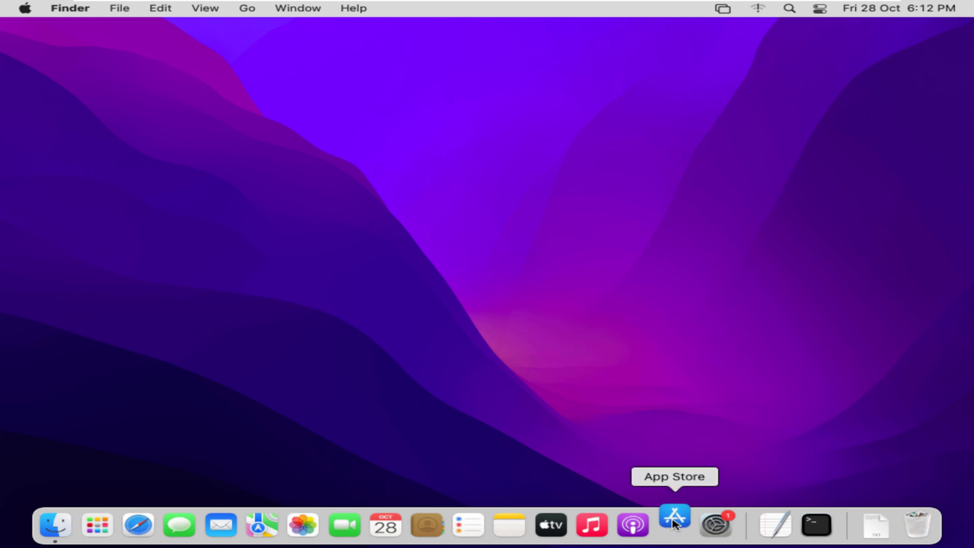
Search the App Store for 'ventura' to bring up the macOS Ventura listing
click(675, 525)
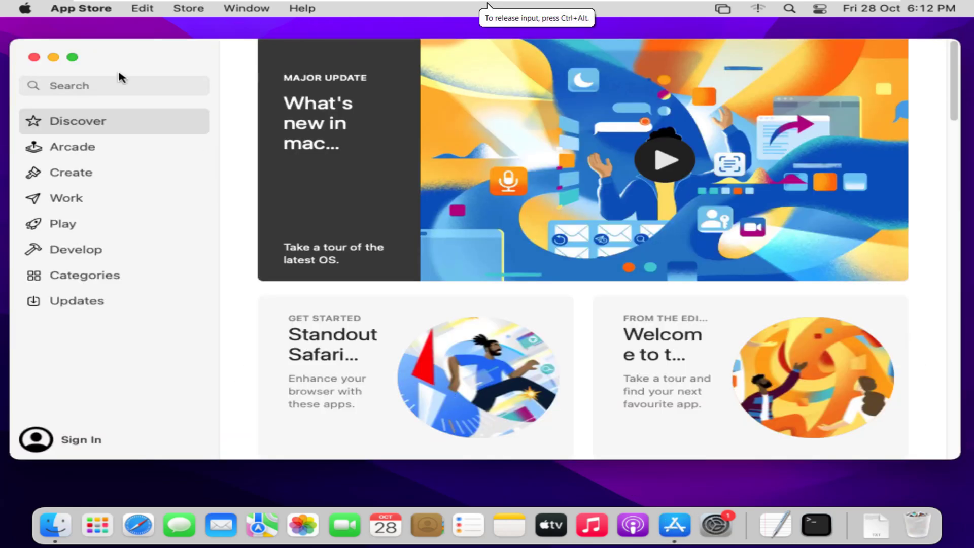
click(113, 85)
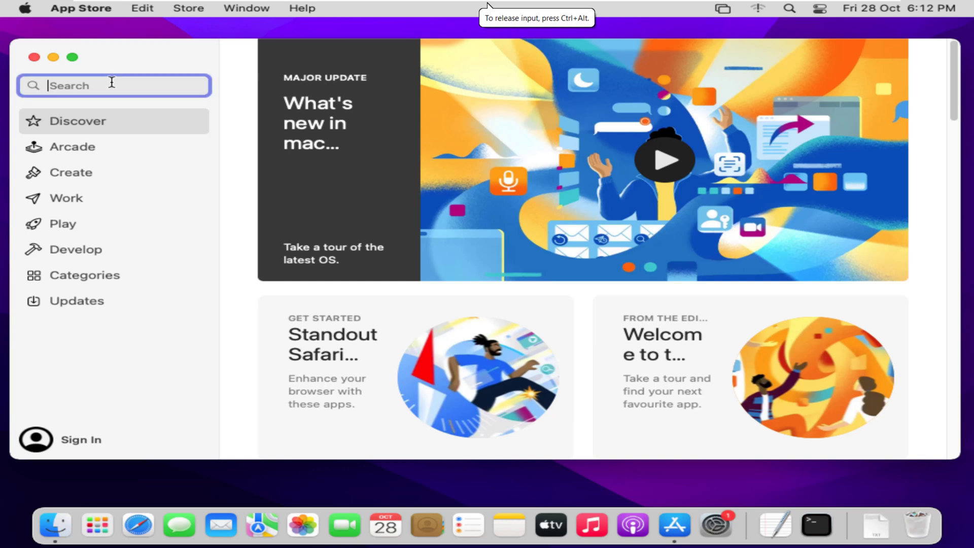
text(ventura)
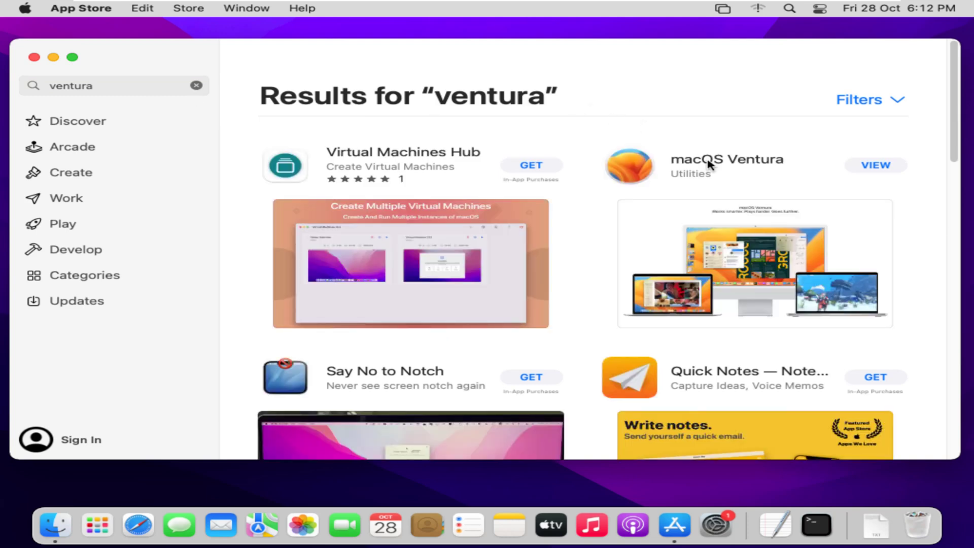
mouse_move(863, 169)
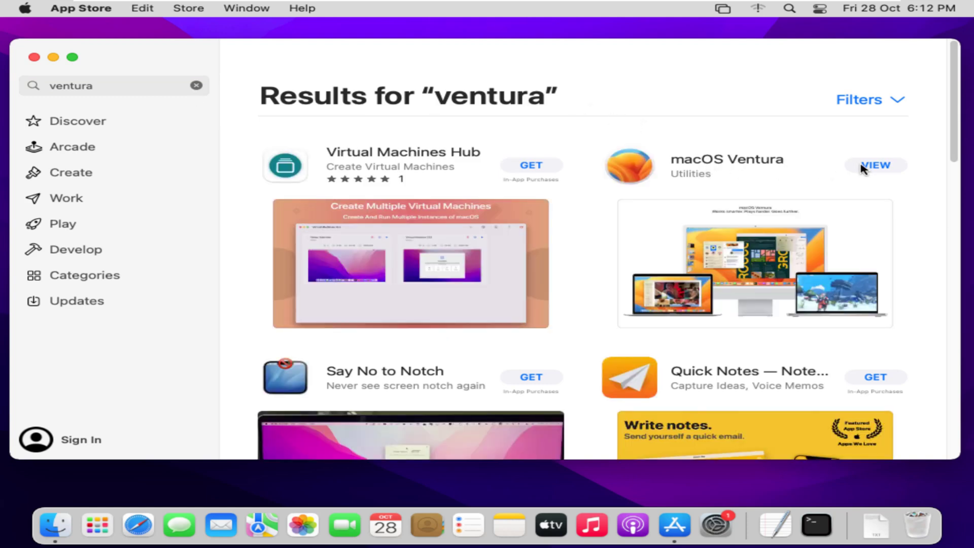
Download macOS Ventura 13.0 from its listing, confirming in the Software Update dialog
click(875, 164)
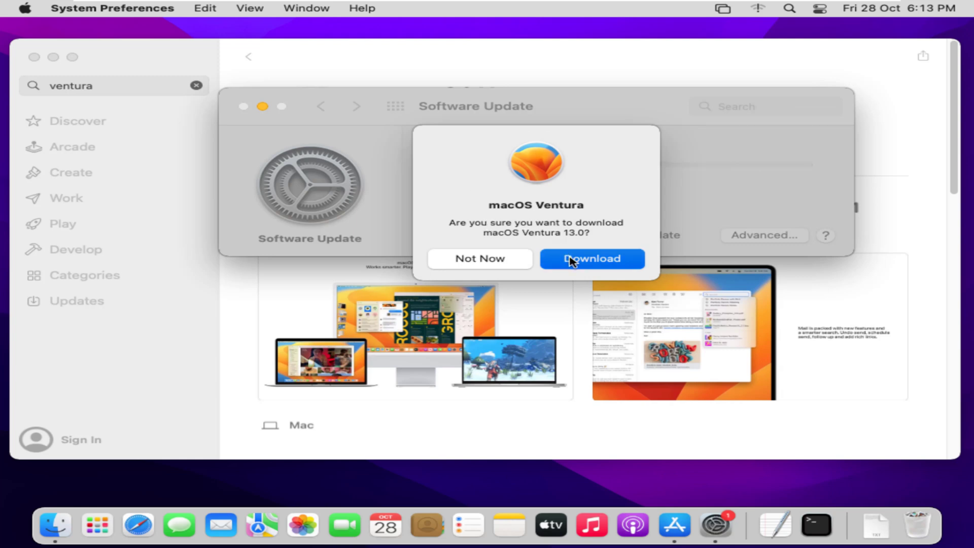
click(591, 258)
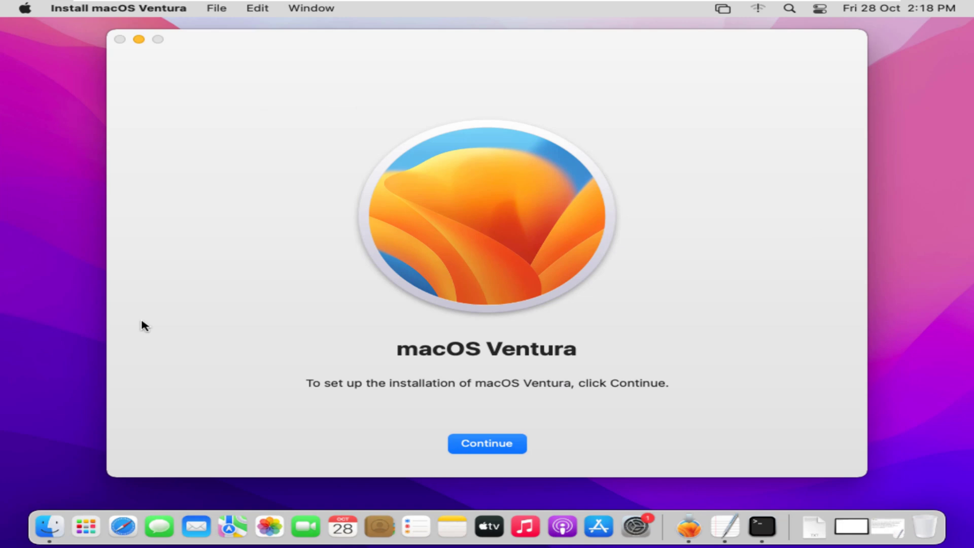
mouse_move(164, 129)
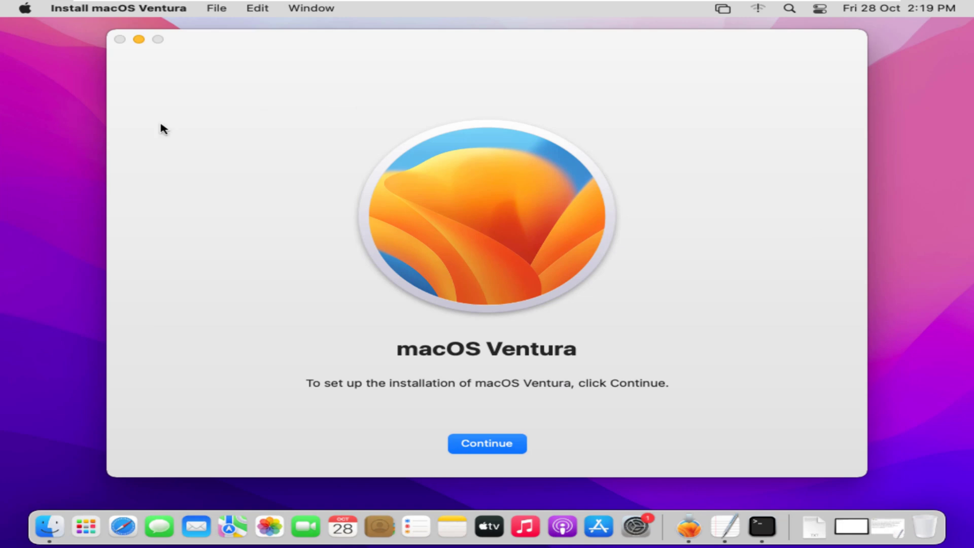
mouse_move(138, 39)
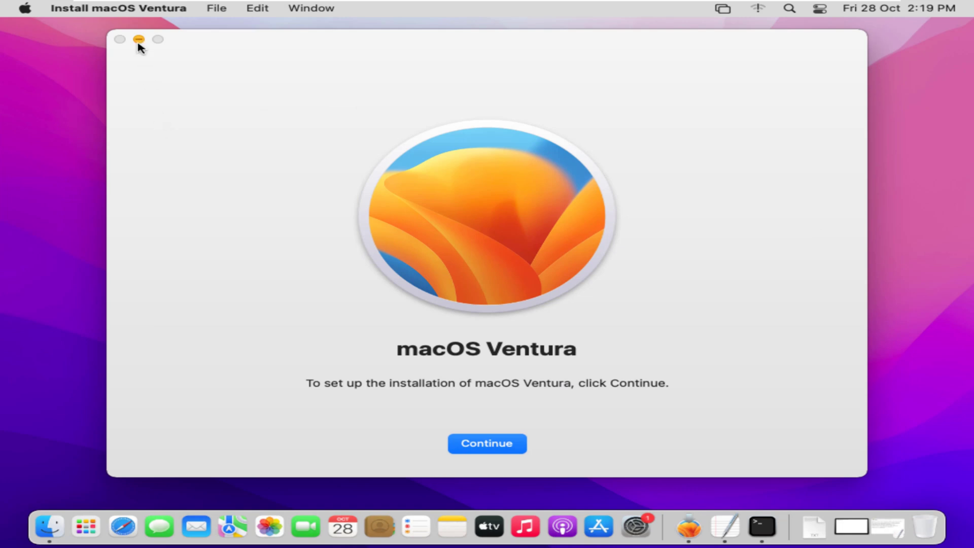
Quit Install macOS Ventura without installing, keeping the downloaded installer
click(118, 8)
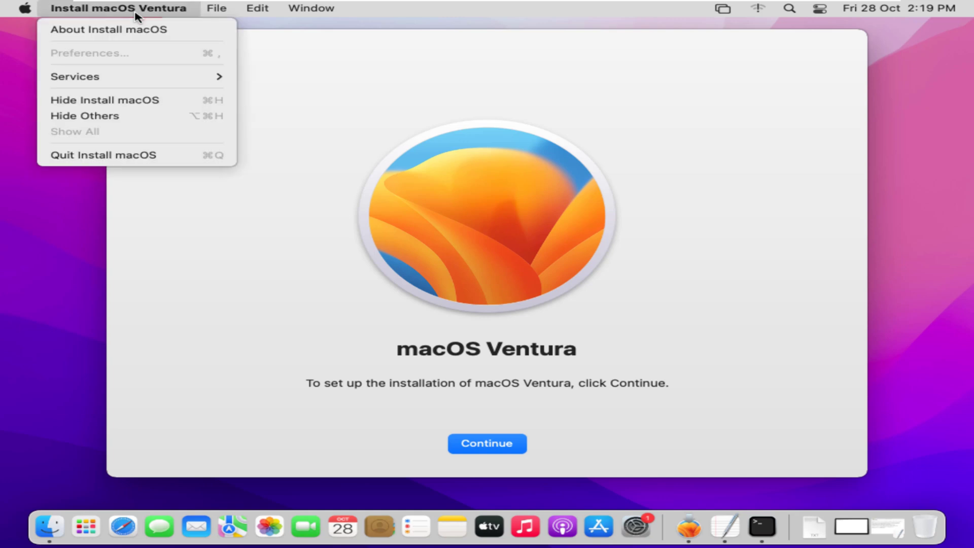
mouse_move(102, 154)
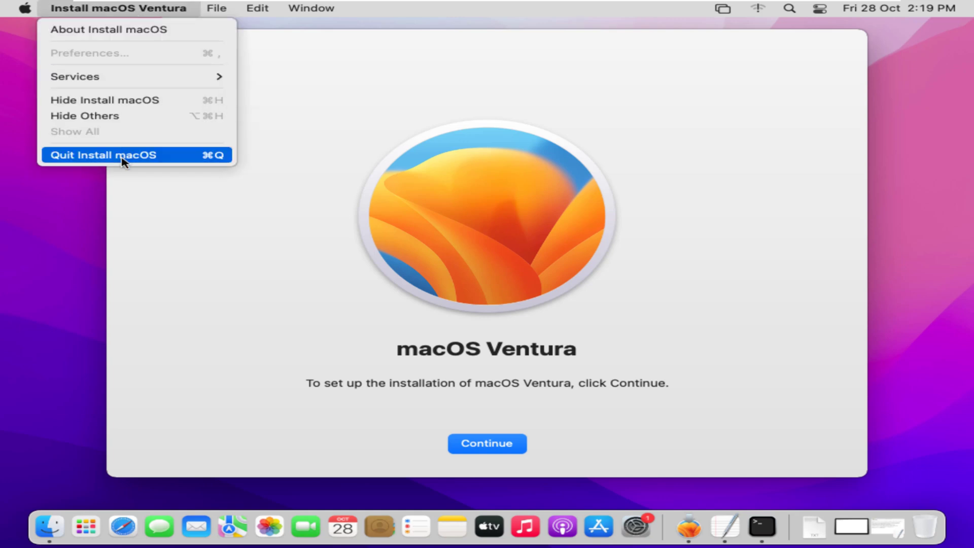
click(103, 155)
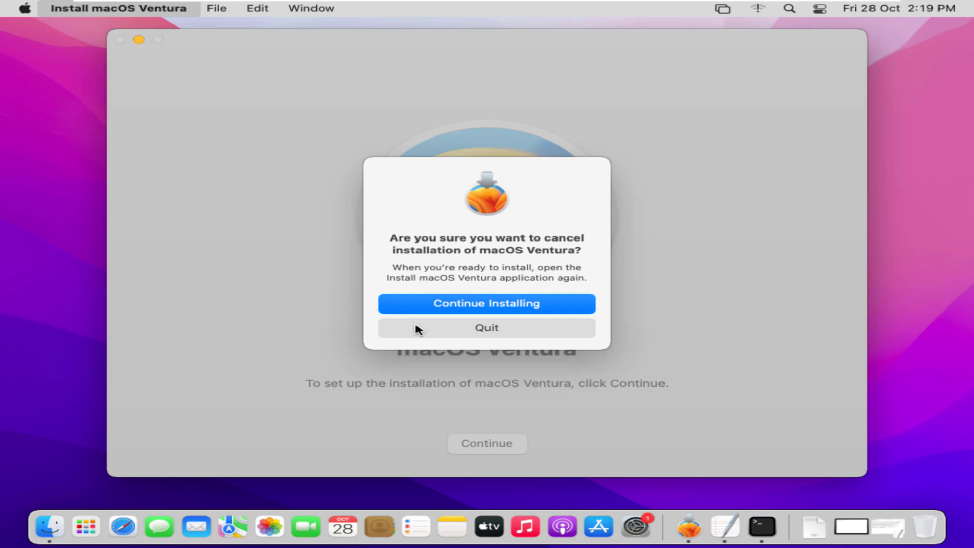
click(487, 327)
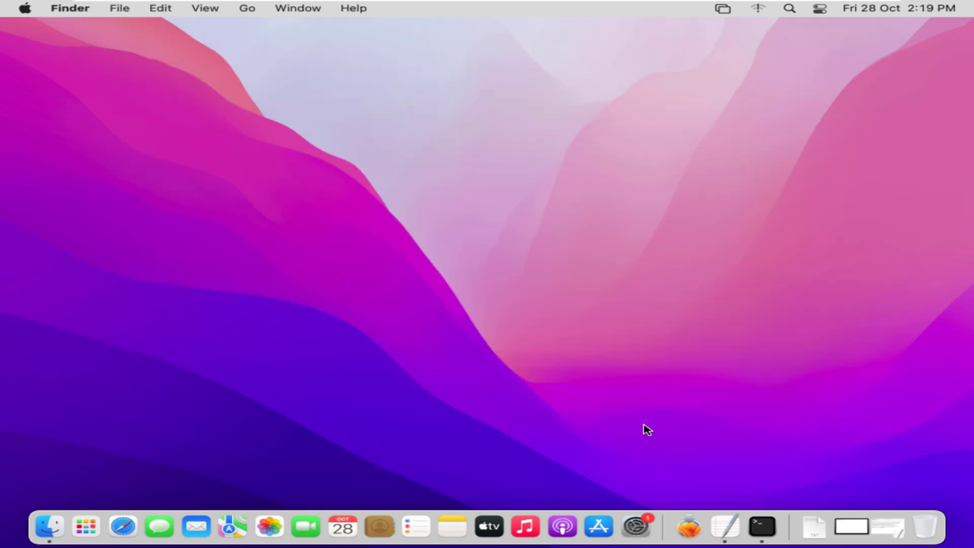
mouse_move(763, 527)
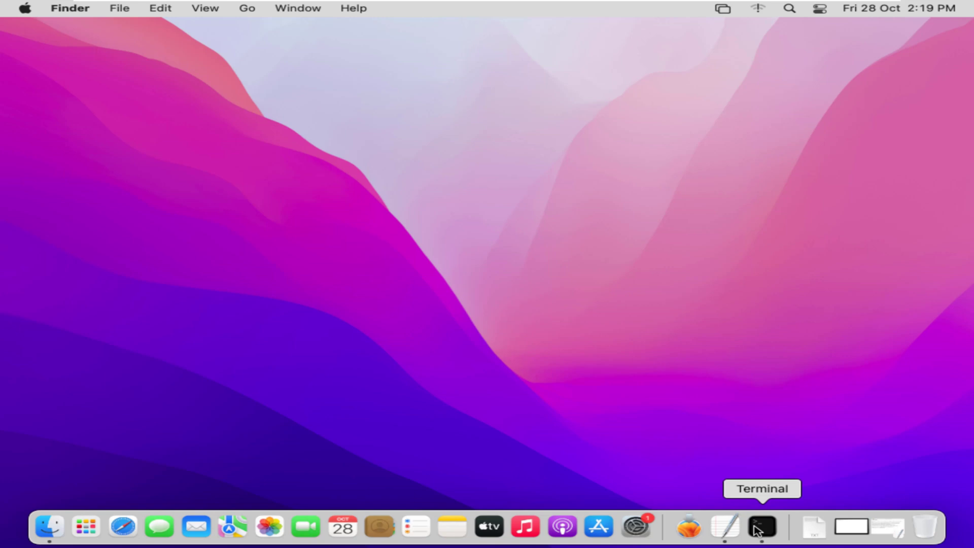
Run hdiutil create for a 16384m HFS+J Ventura image in /tmp and attach it at /Volumes/Ventura
click(762, 527)
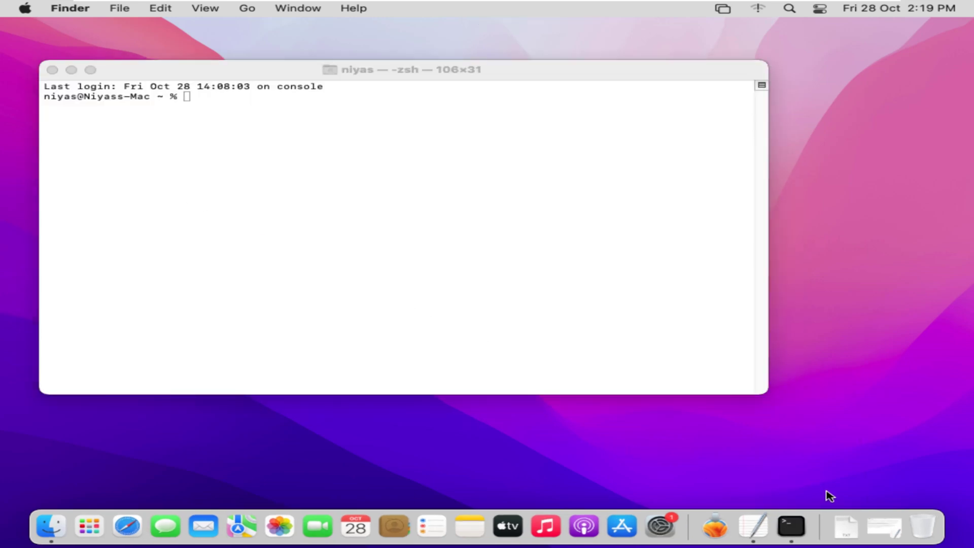
click(787, 526)
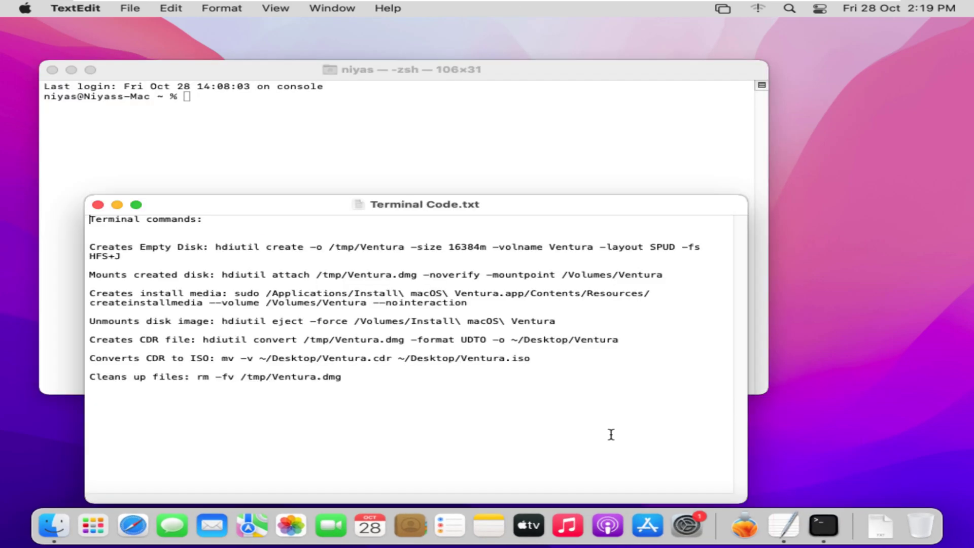
drag(217, 247, 121, 256)
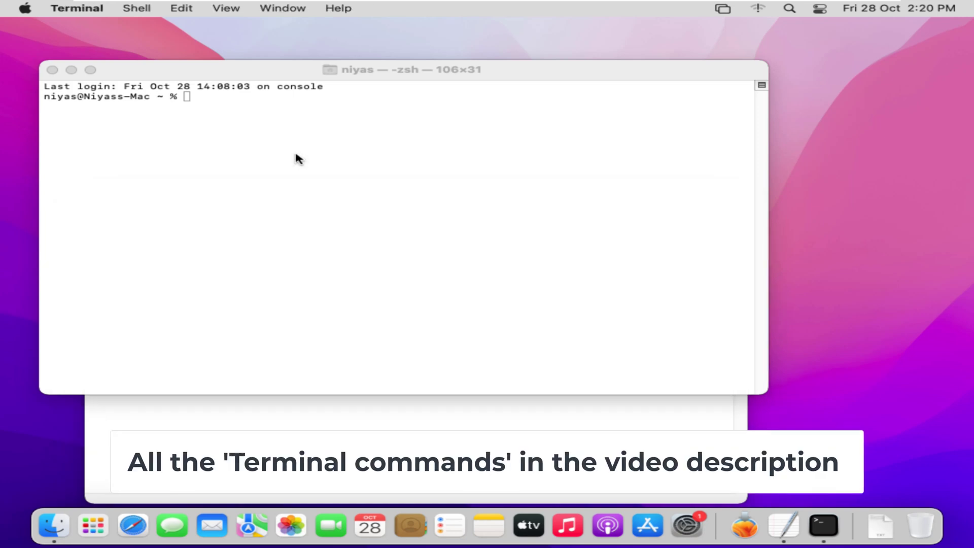
text(hdiutil create -o /tmp/Ventura -size 16384m -volname Ventura -layout SPUD -fs HFS+J)
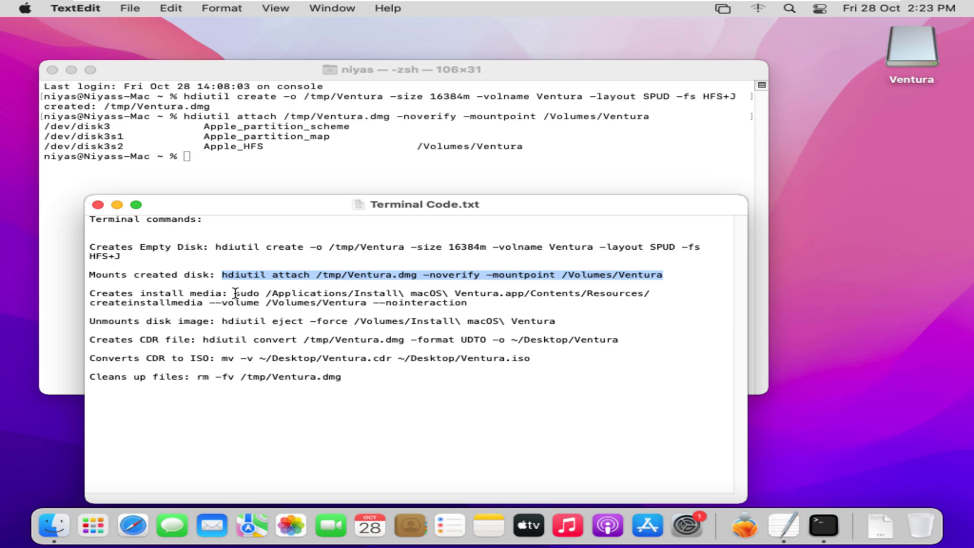
Run sudo createinstallmedia onto /Volumes/Ventura with the admin password, producing Install macOS Ventura
drag(235, 293, 465, 302)
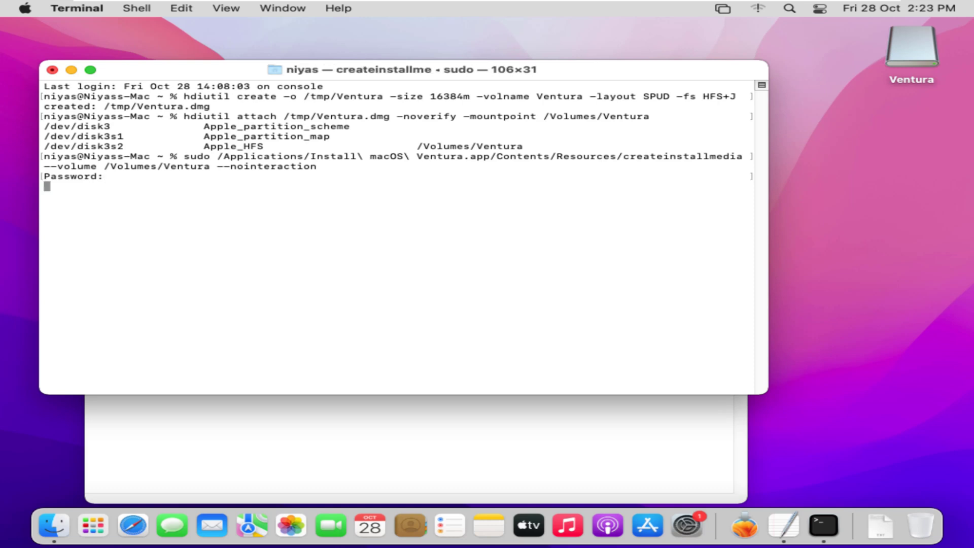
key(Return)
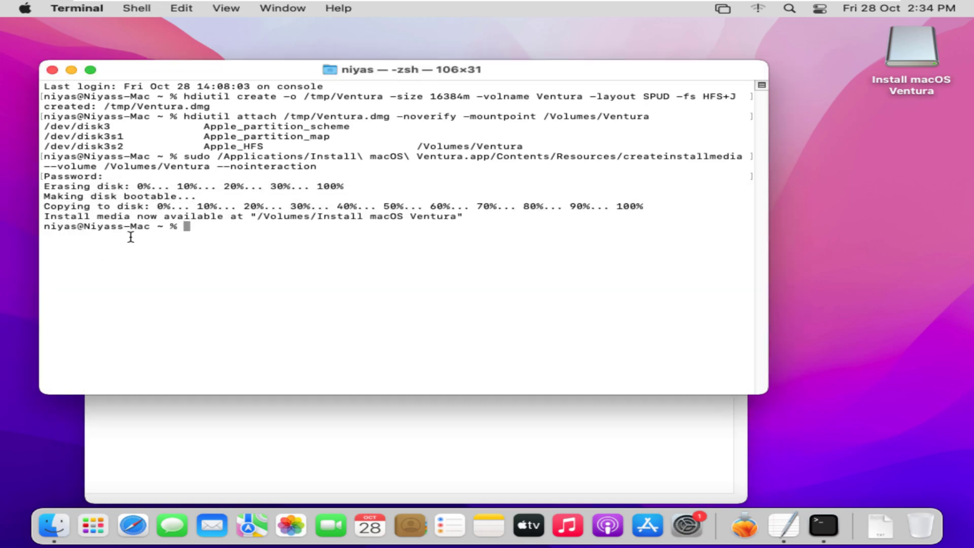
Force-eject /Volumes/Install macOS Ventura and hdiutil convert the image to Ventura.cdr in UDTO format
text(hdiutil eject -force /Volumes/Install\ macOS\ Ventura)
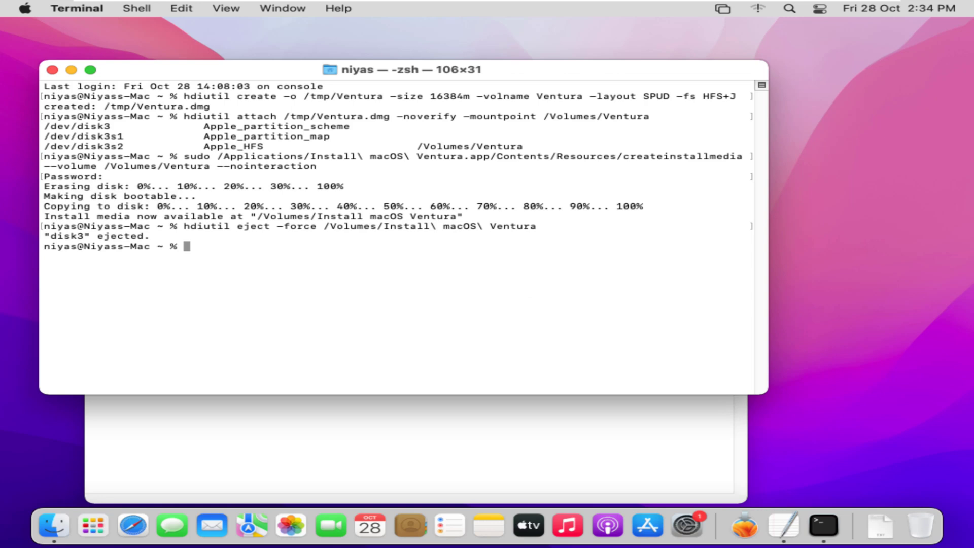
mouse_move(197, 404)
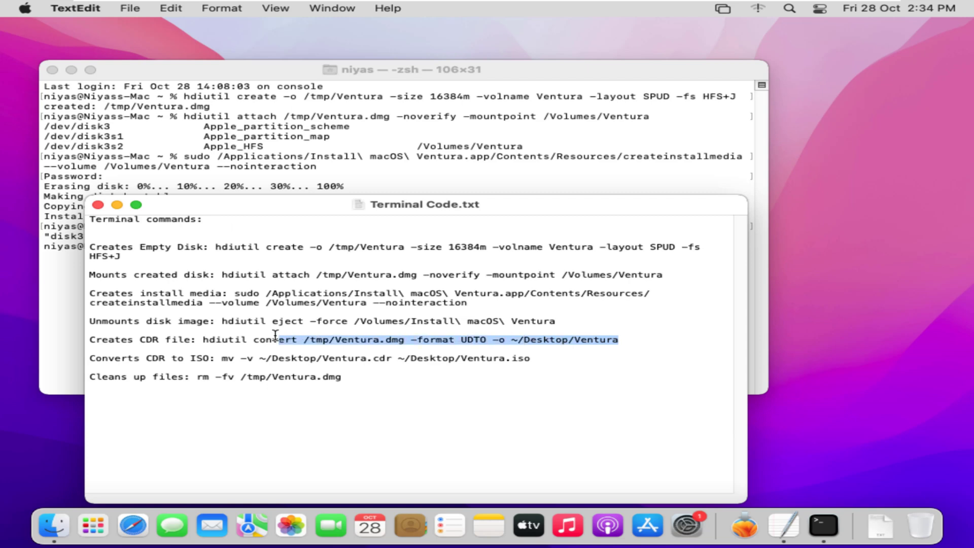
drag(277, 340, 205, 340)
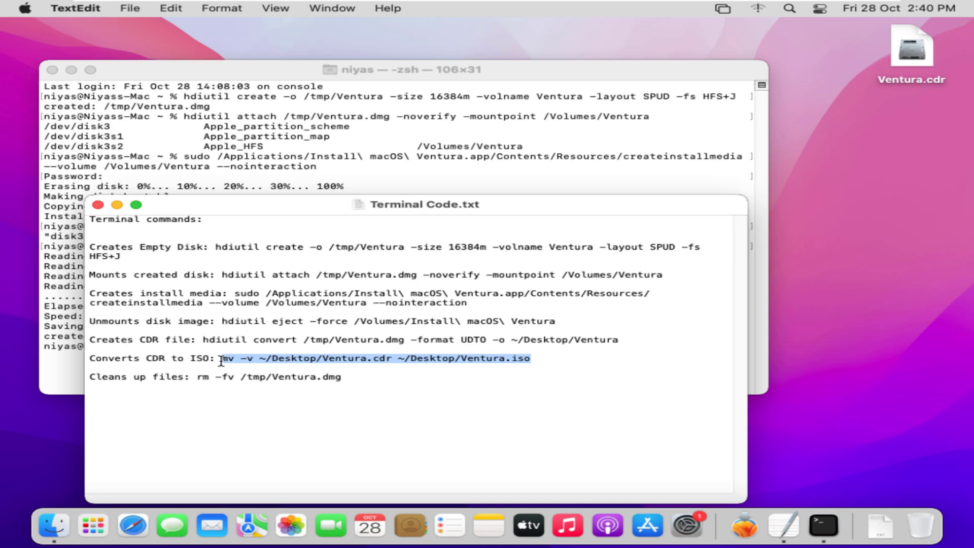
mouse_move(379, 146)
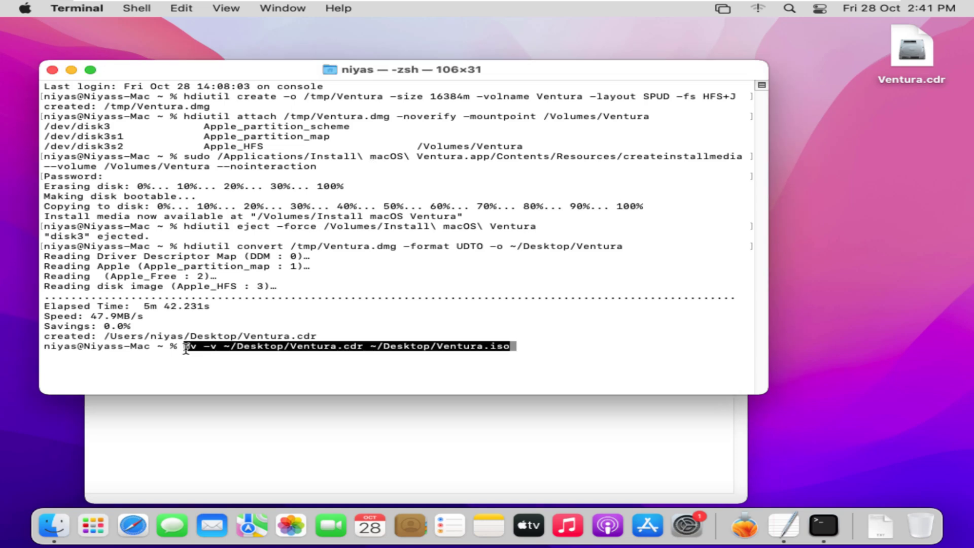
mouse_move(479, 348)
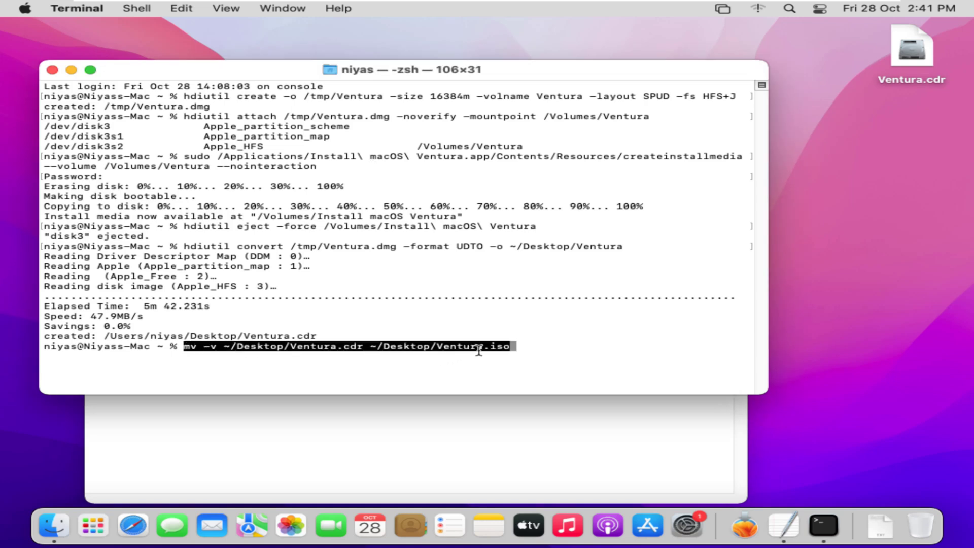
Rename Ventura.cdr to Ventura.iso with mv and remove /tmp/Ventura.dmg with rm -fv
key(enter)
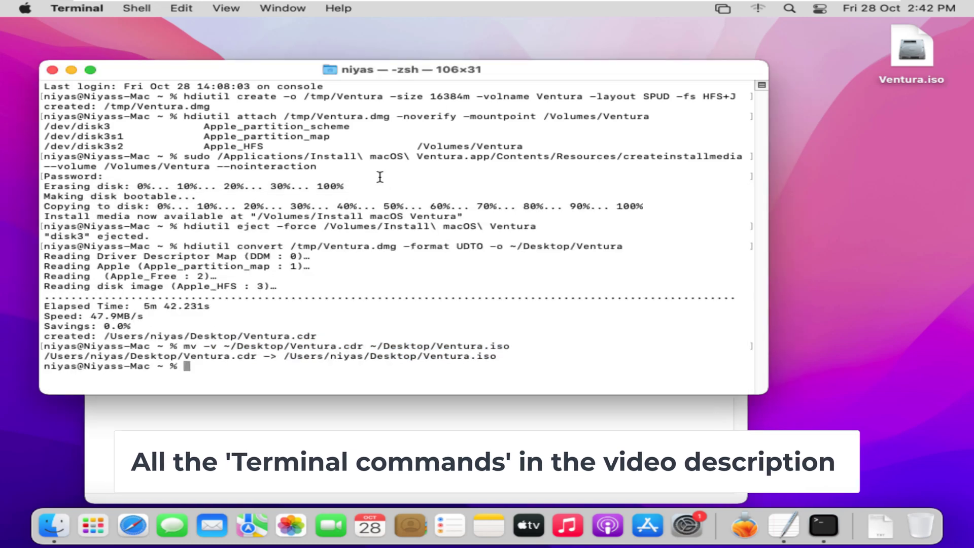
text(rm -fv /tmp/Ventura.dmg)
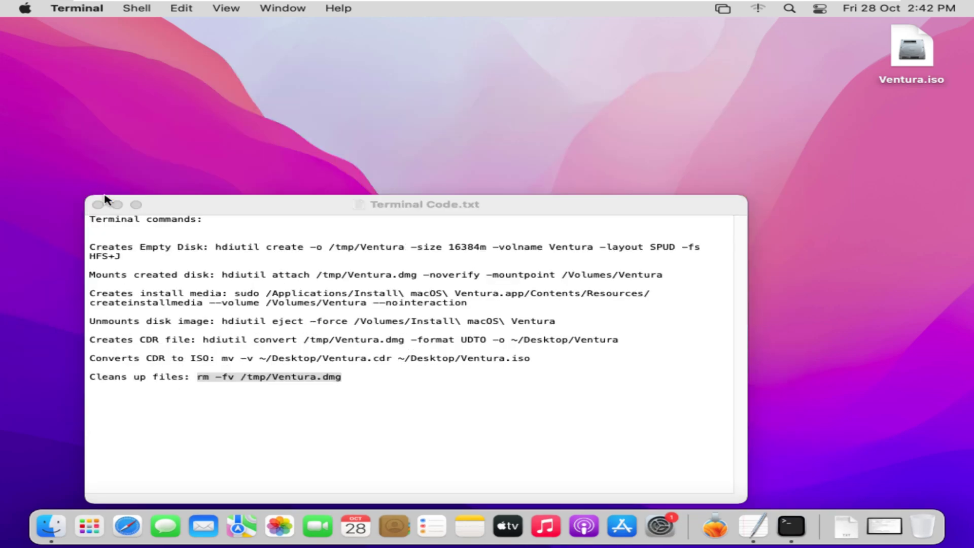
Close the TextEdit commands note and select the finished Ventura.iso on the desktop
click(98, 205)
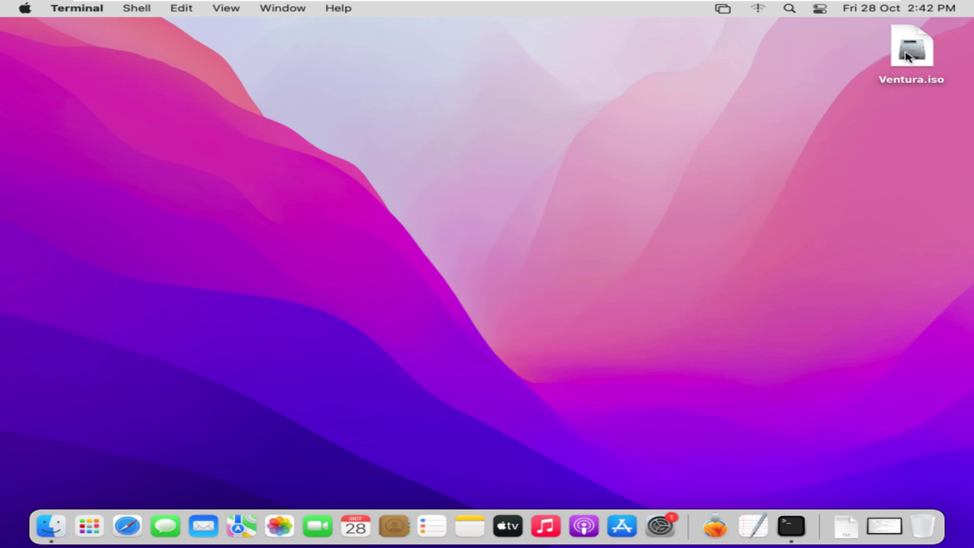
right_click(911, 47)
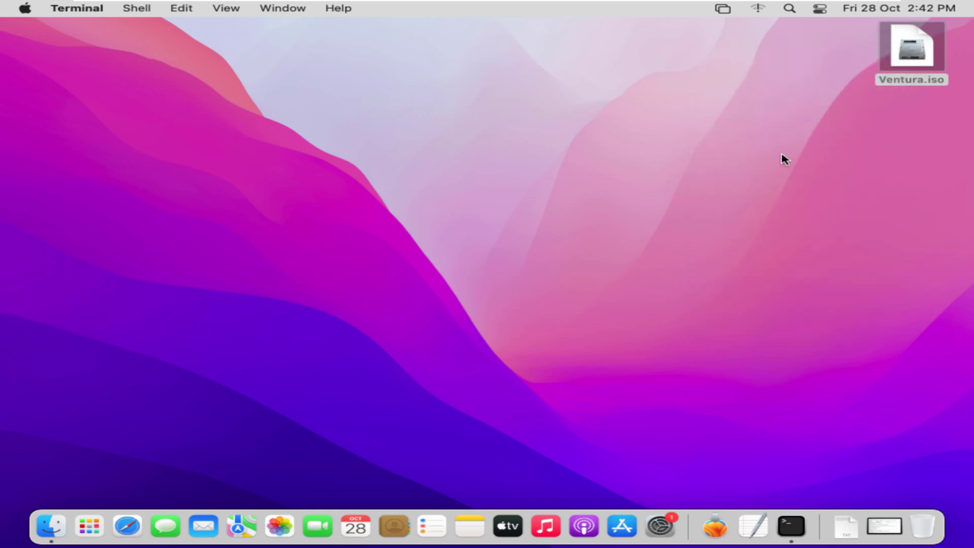
click(911, 47)
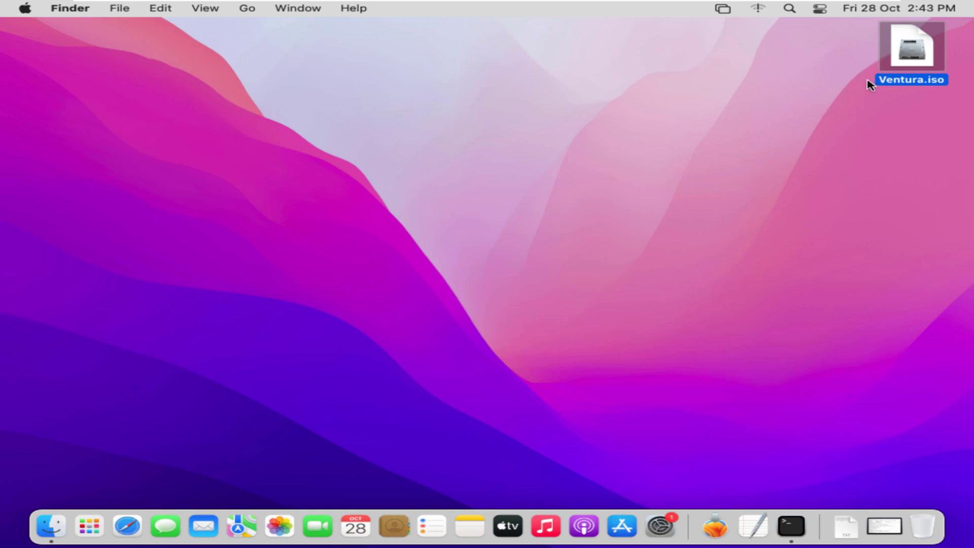
mouse_move(868, 68)
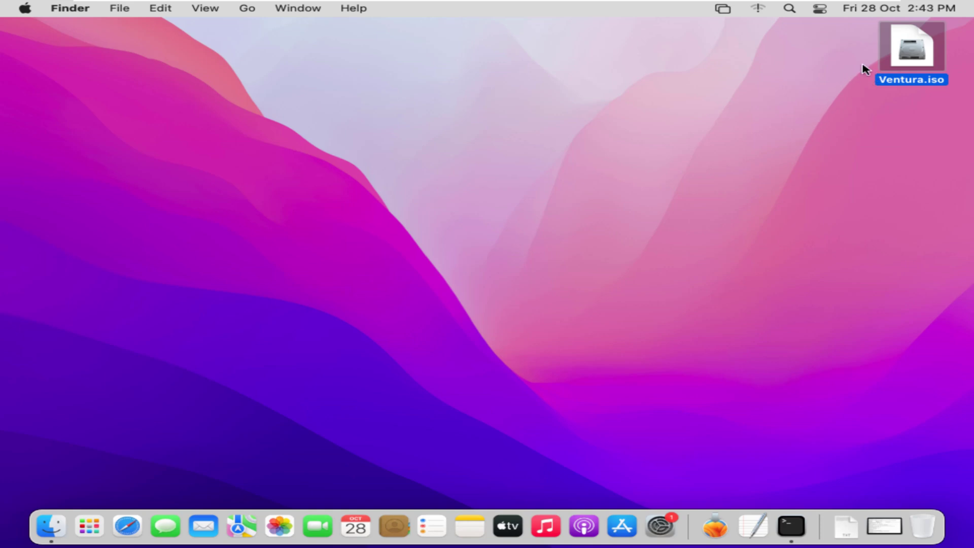